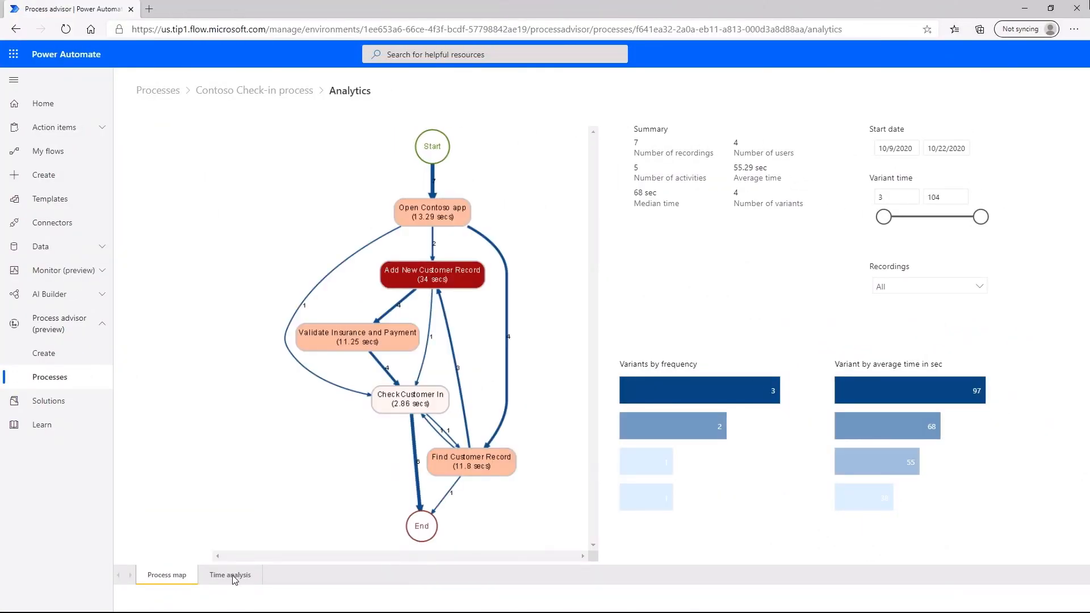
mouse_move(229, 575)
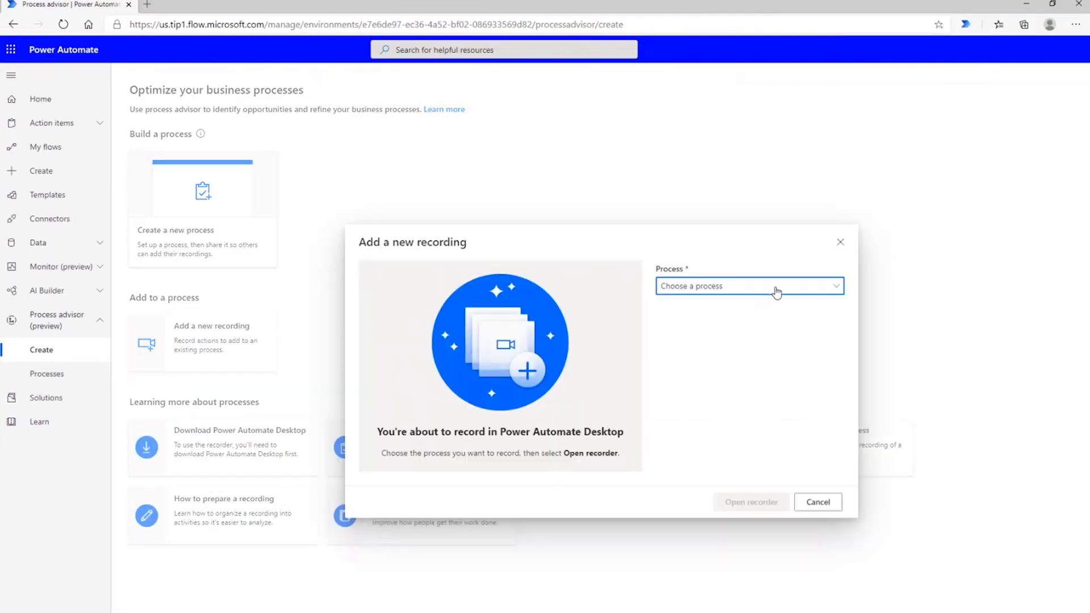
Pick Contoso Check-in process as the recording target and launch the recorder.
left_click(750, 285)
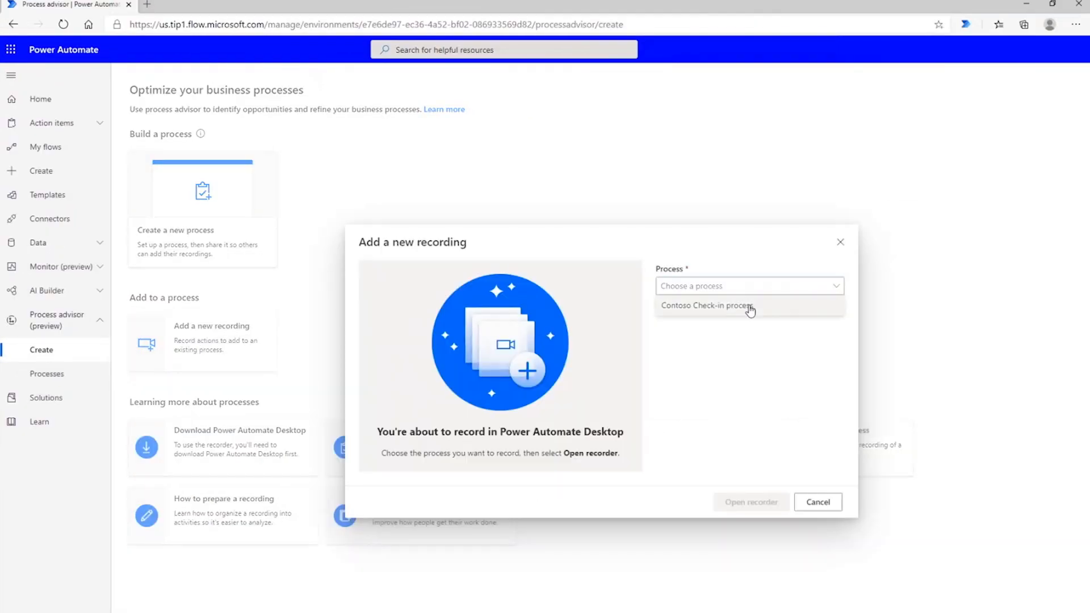
left_click(705, 307)
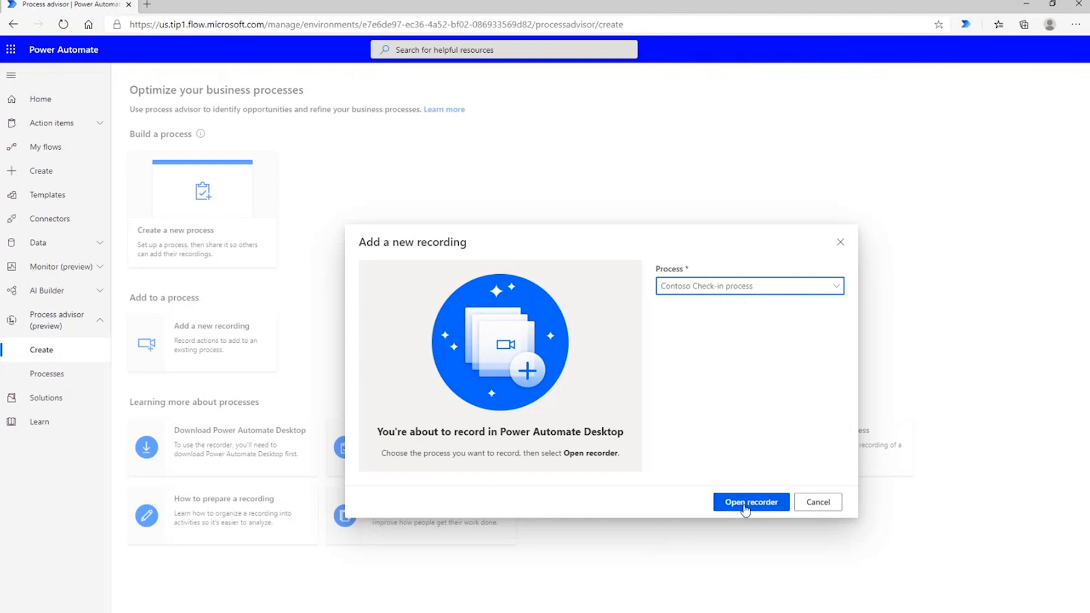
left_click(750, 502)
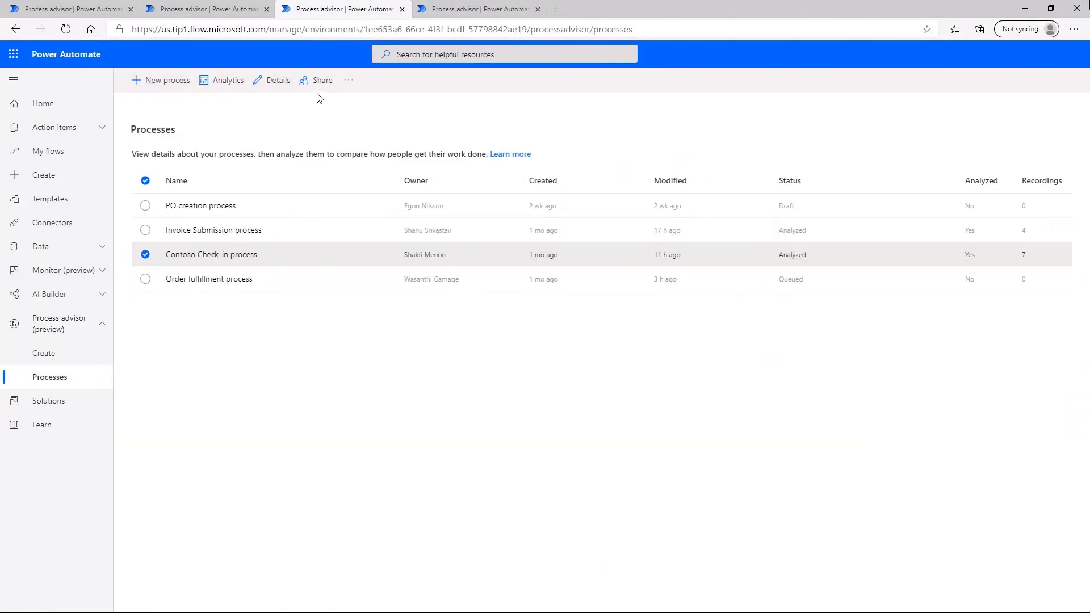
Share Contoso Check-in process with Egon Nilsson and Petar Petovski via Manage access.
left_click(317, 80)
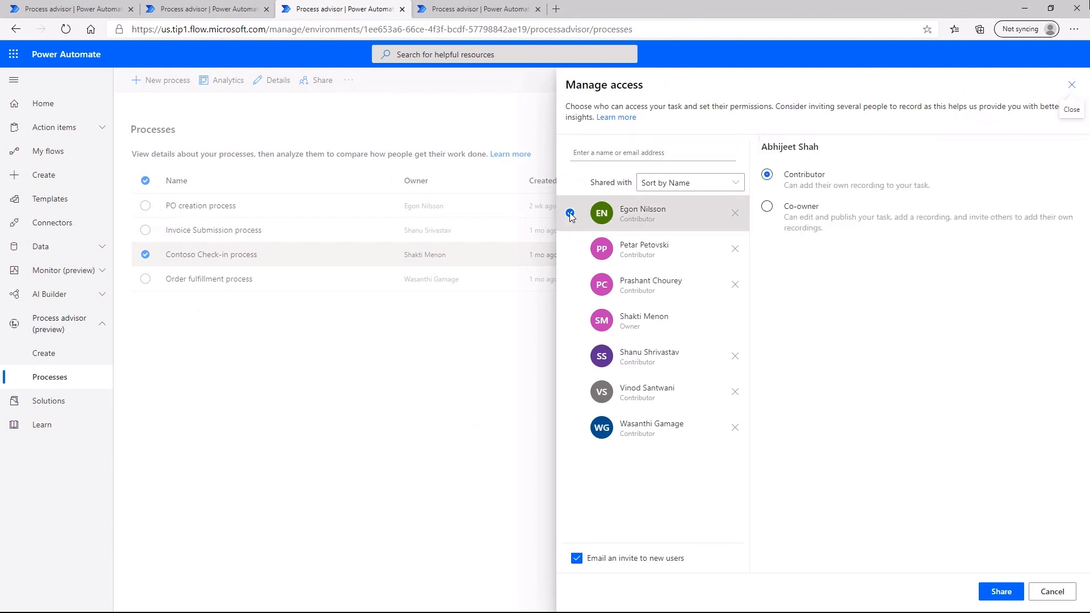
left_click(570, 248)
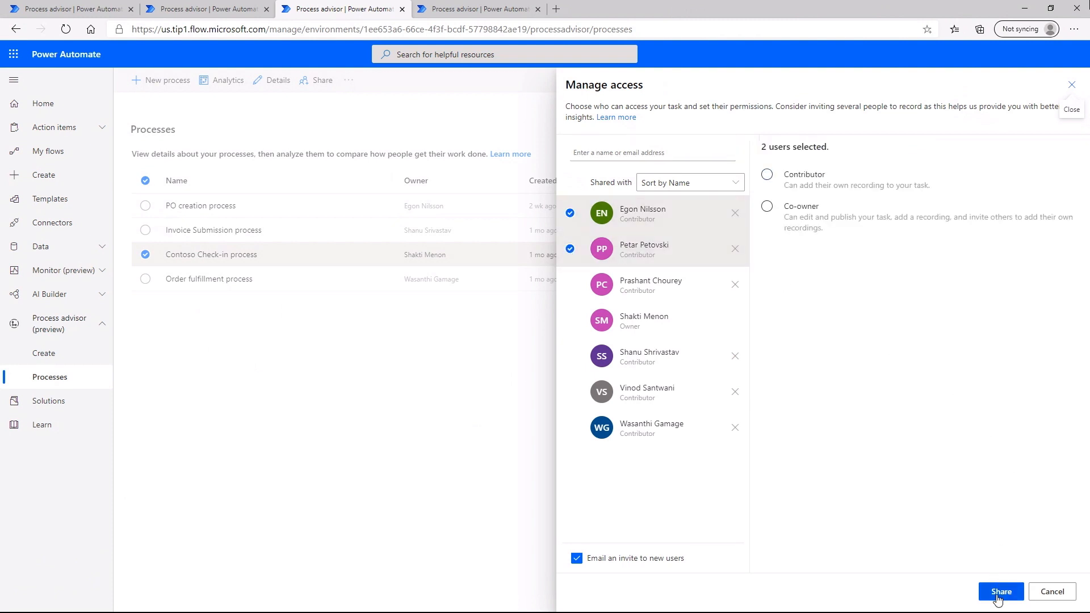
left_click(1001, 592)
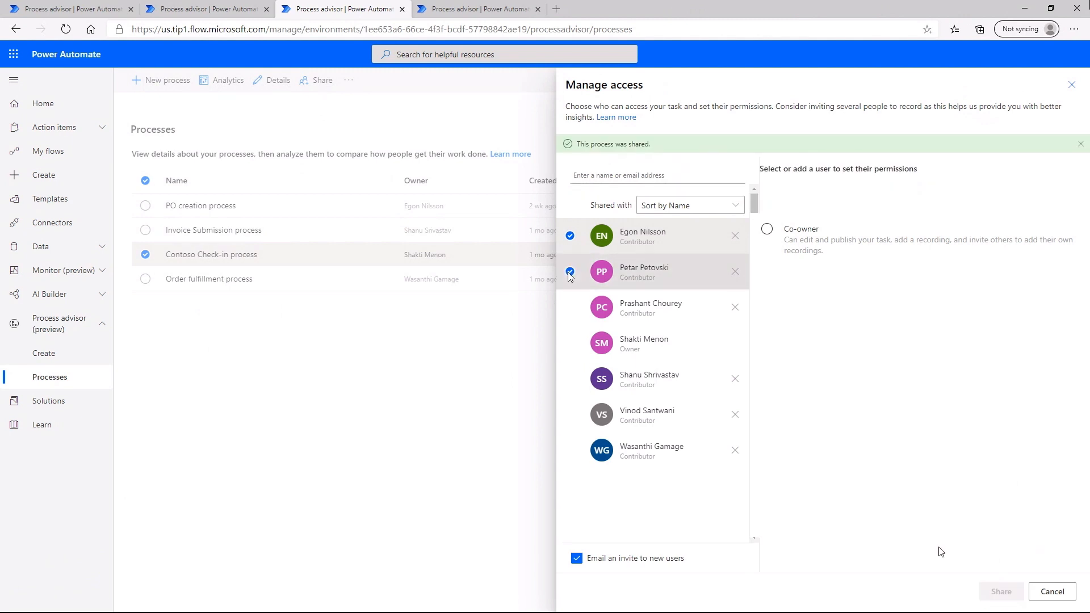